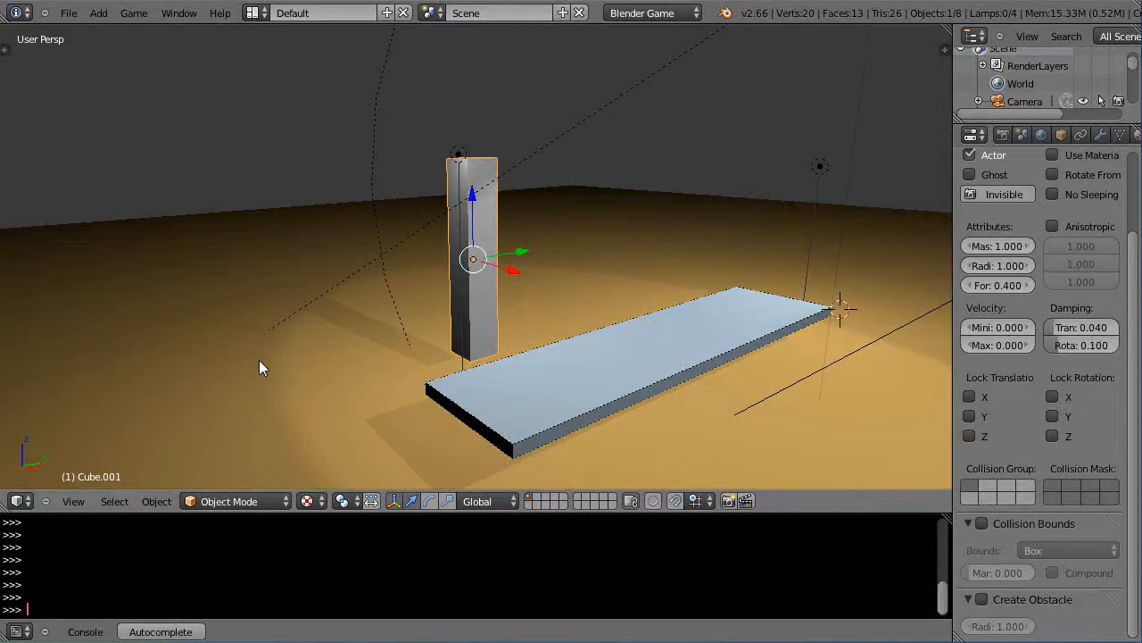
mouse_move(482, 334)
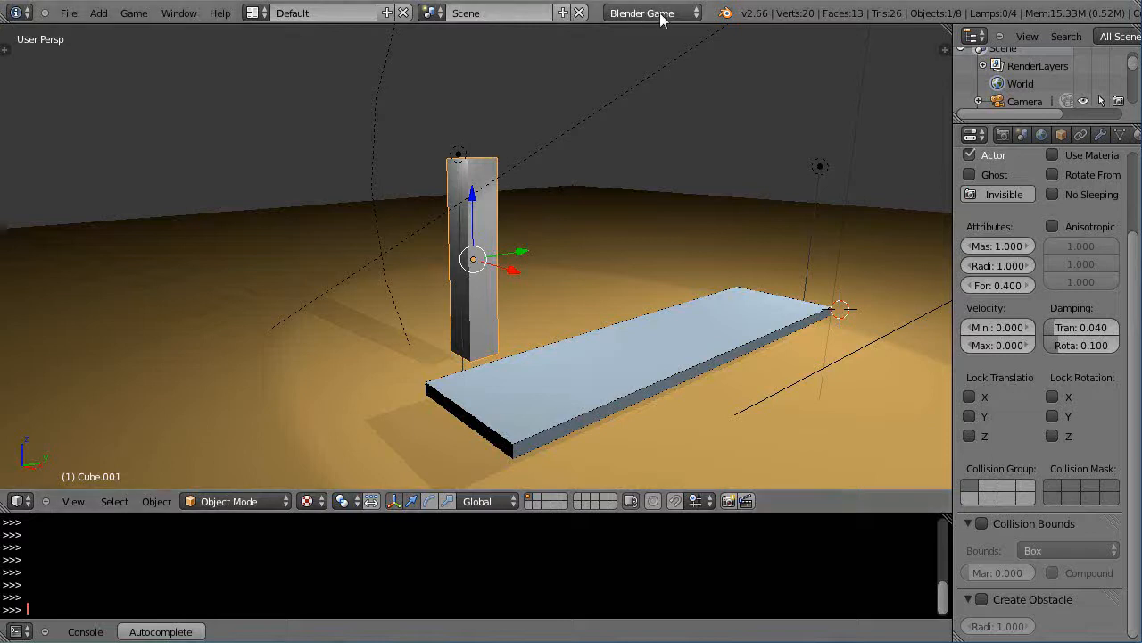
- Select Blender Game as the render engine and orbit the view
left_click(652, 13)
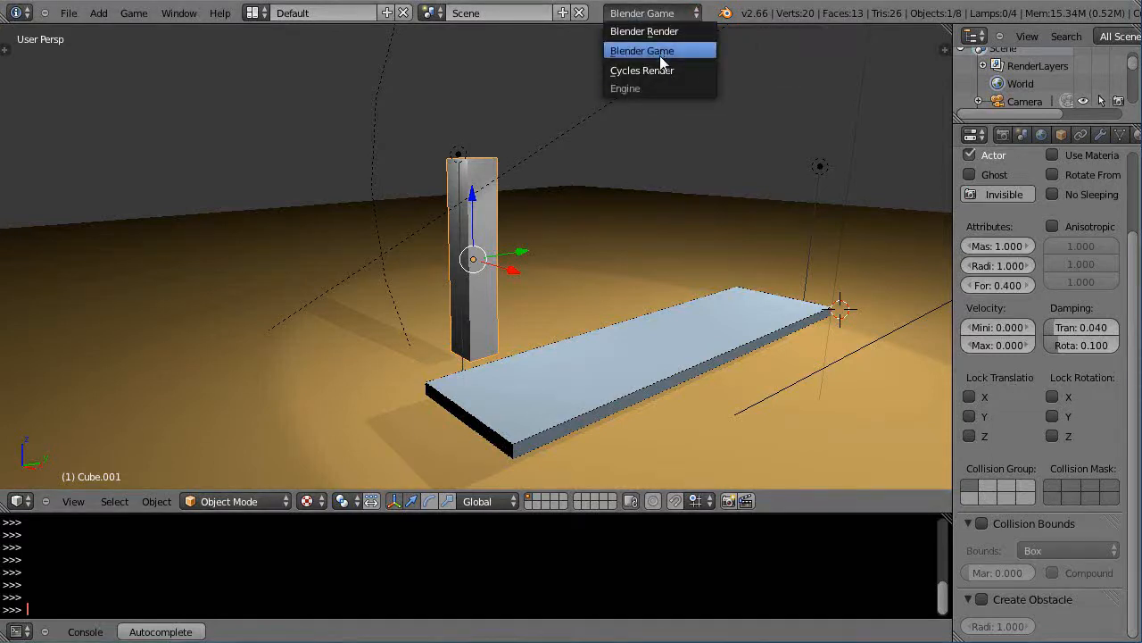
left_click(641, 50)
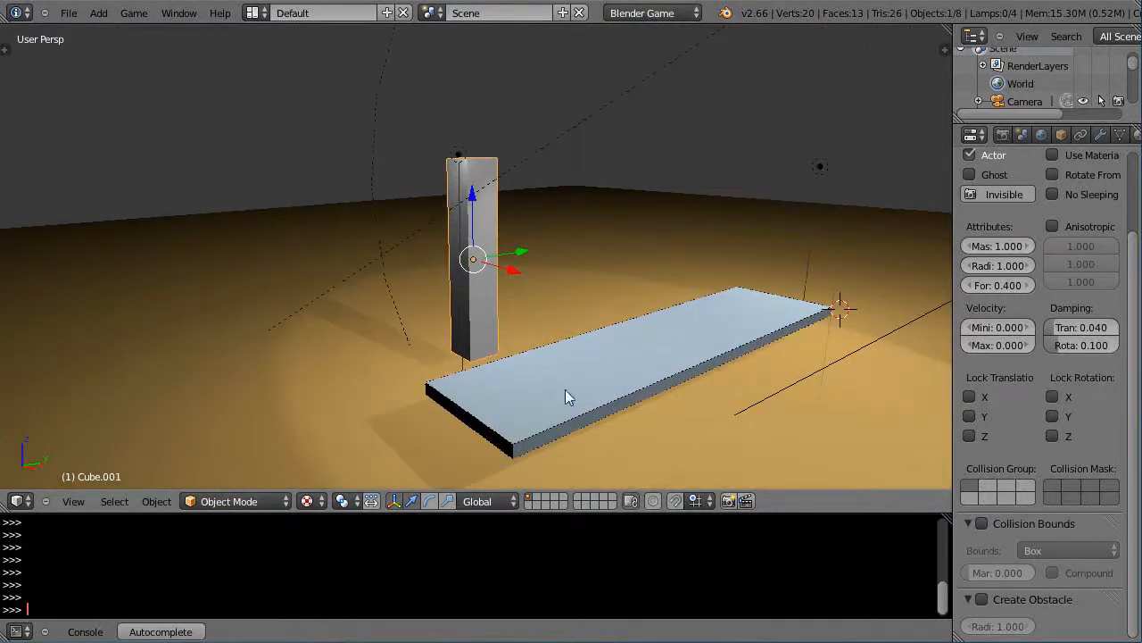
mouse_move(698, 381)
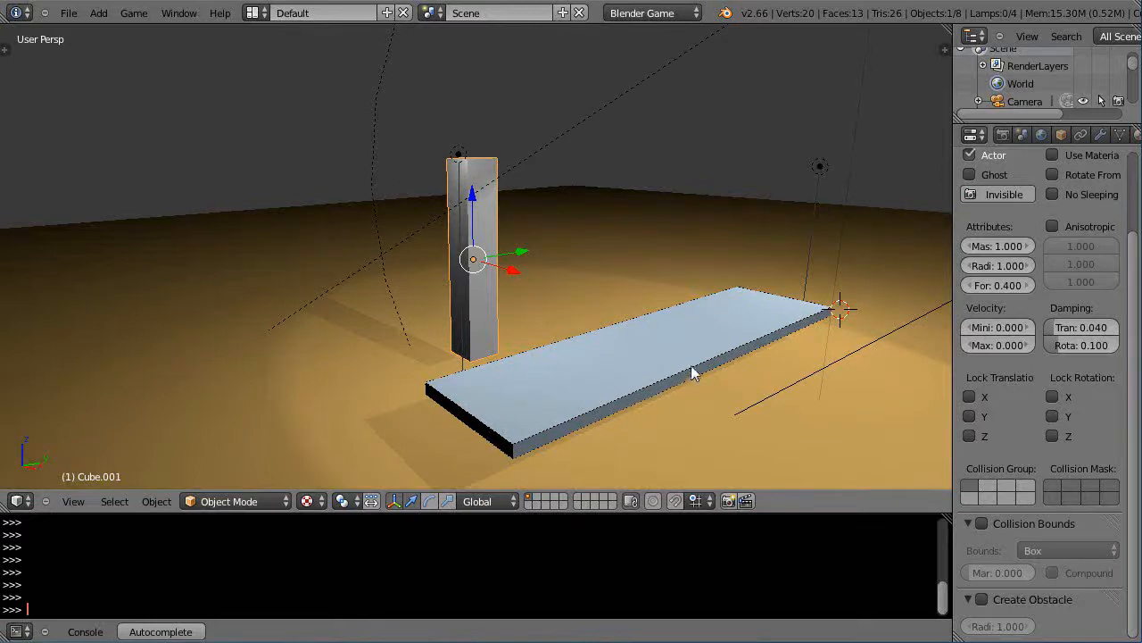
mouse_move(589, 420)
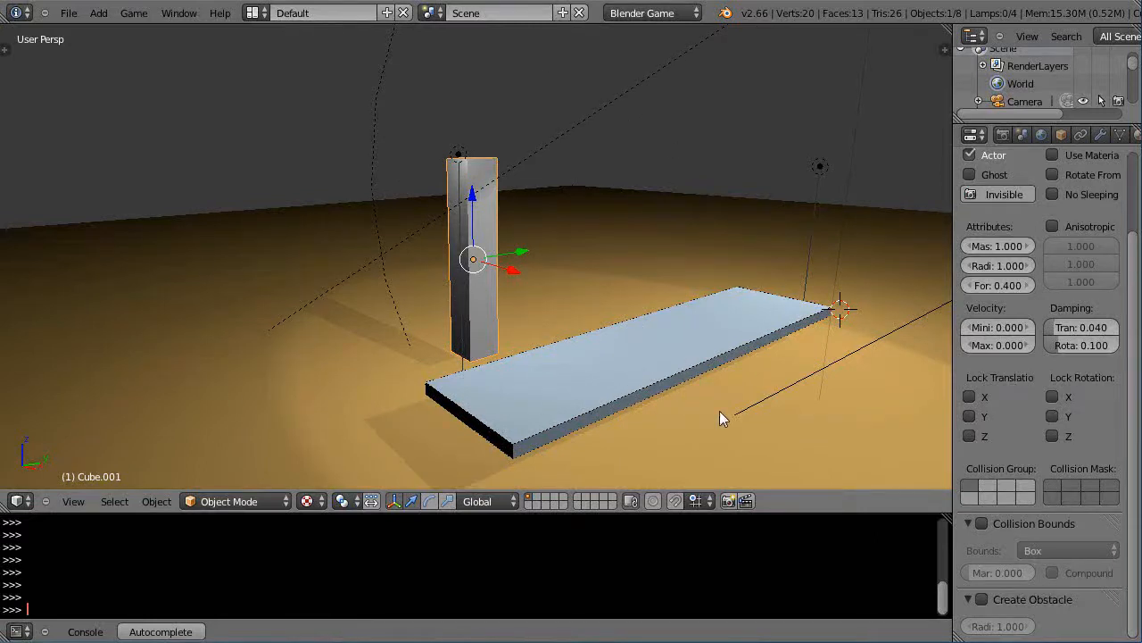
left_click_drag(723, 418, 549, 410)
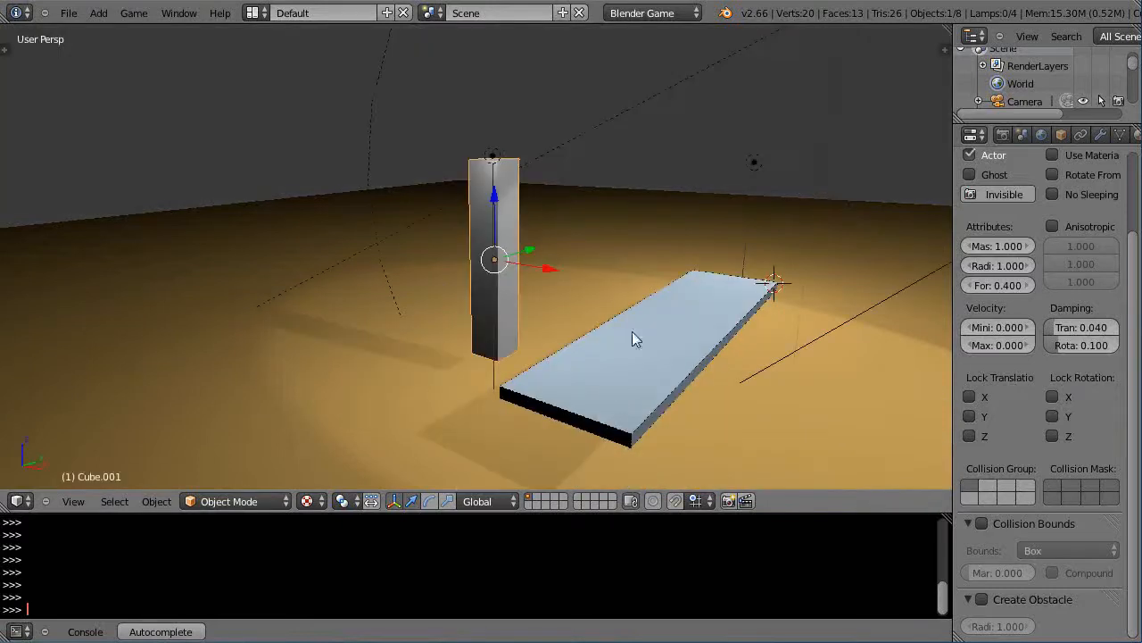
- Start a new blank scene and set its render engine to Blender Game
left_click(67, 12)
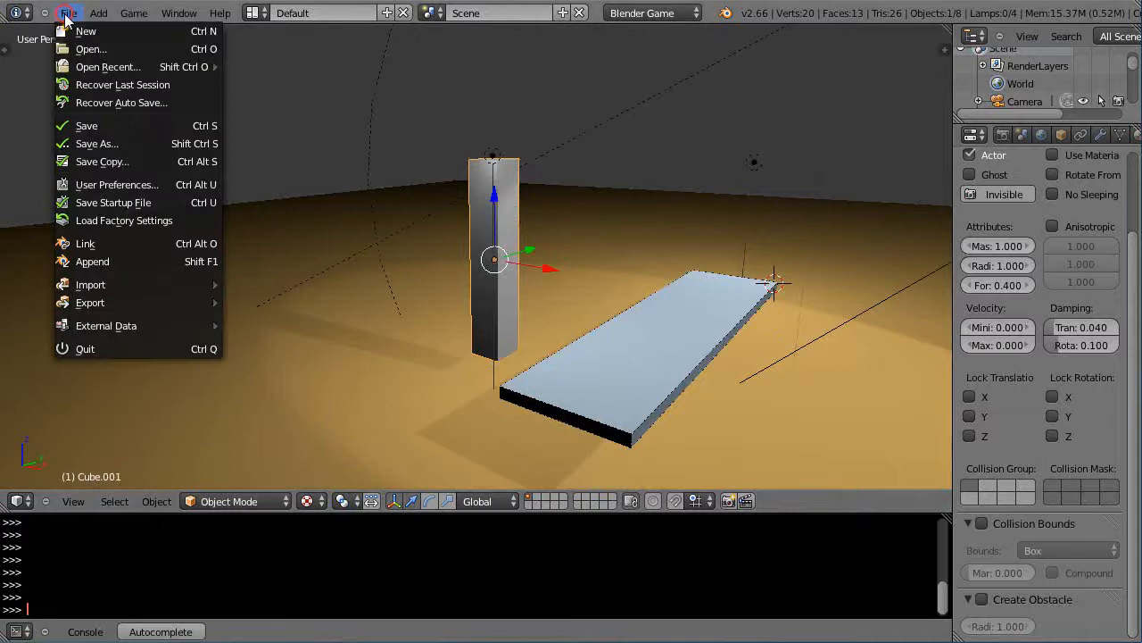
mouse_move(85, 31)
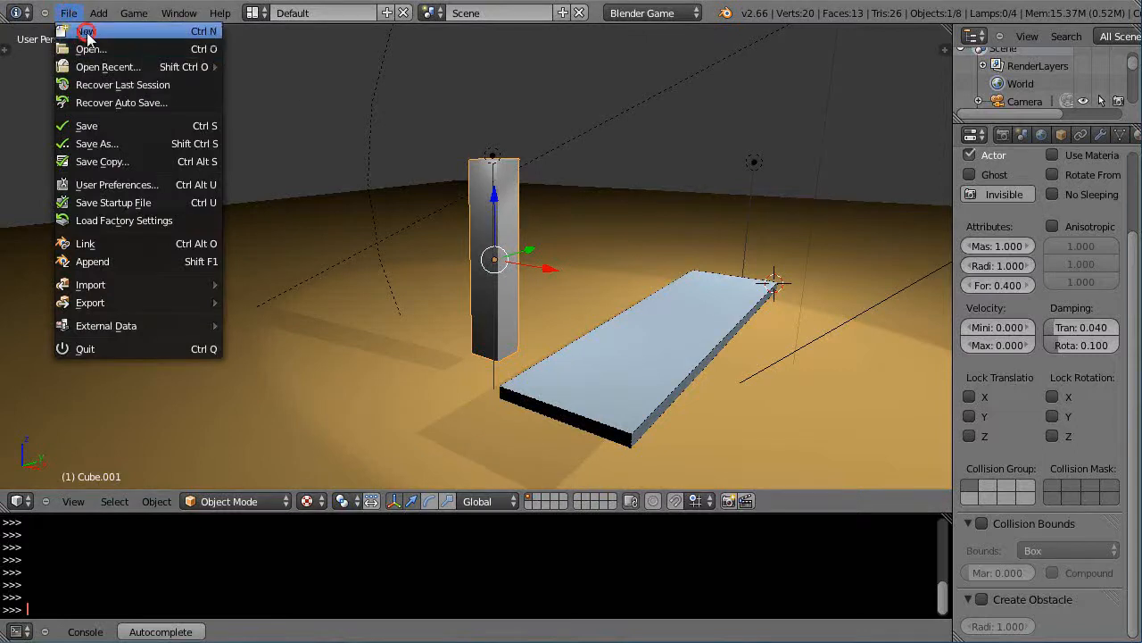
left_click(86, 31)
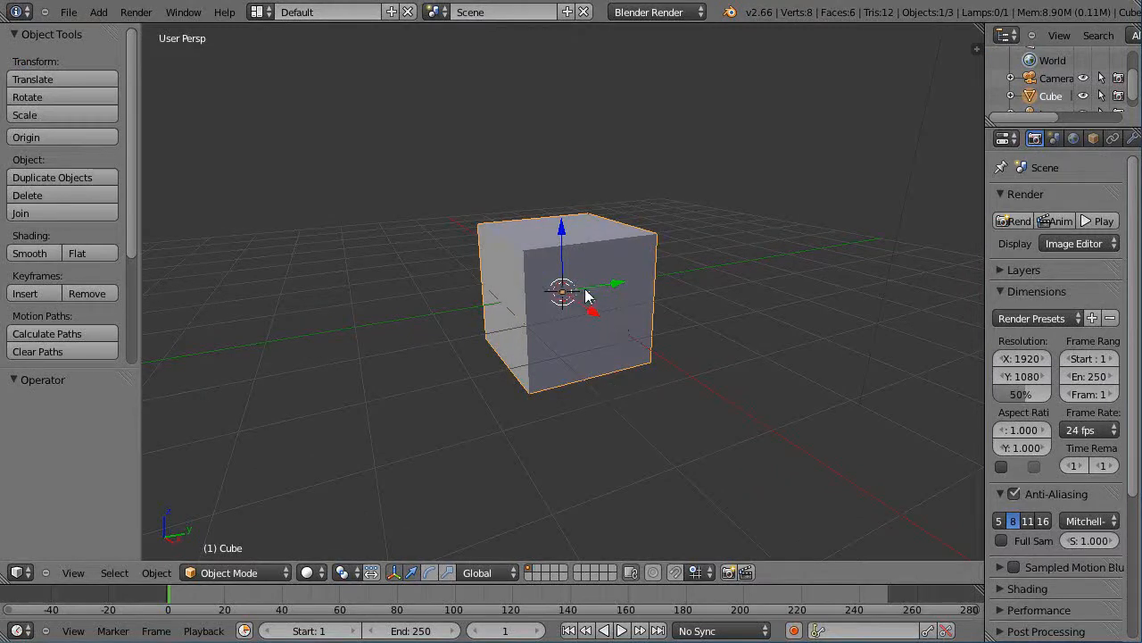
left_click(652, 11)
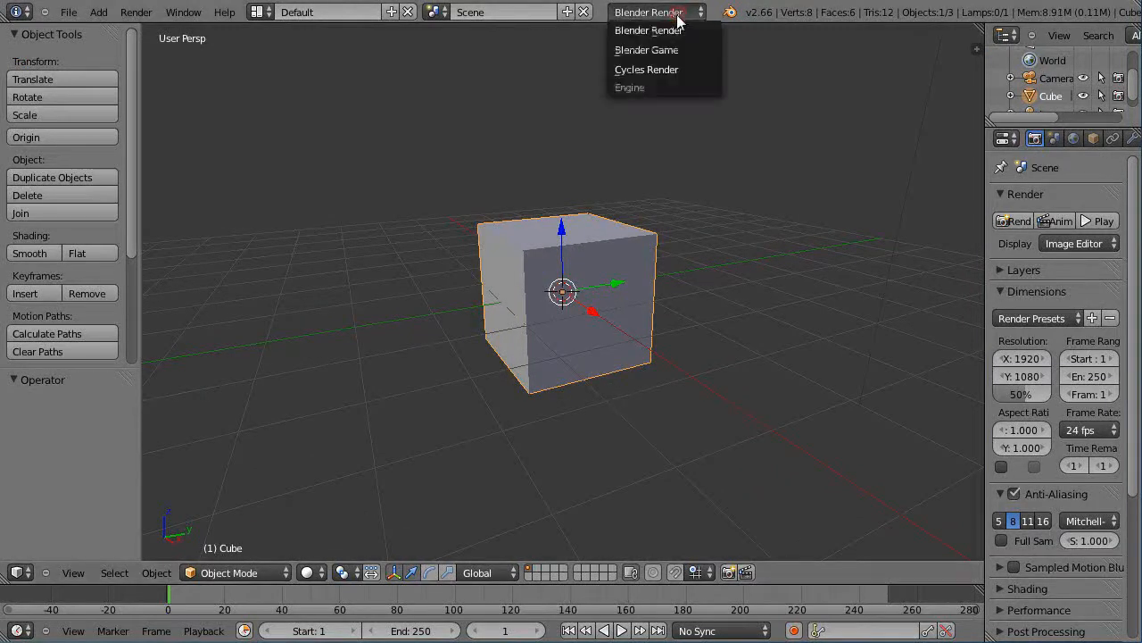
left_click(646, 49)
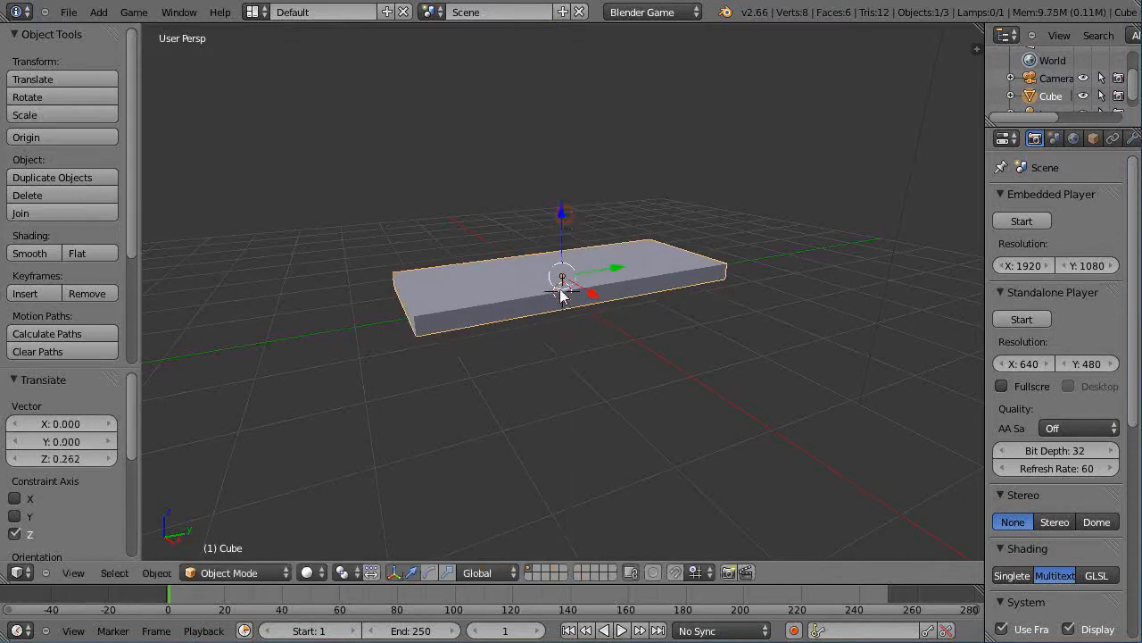
mouse_move(577, 321)
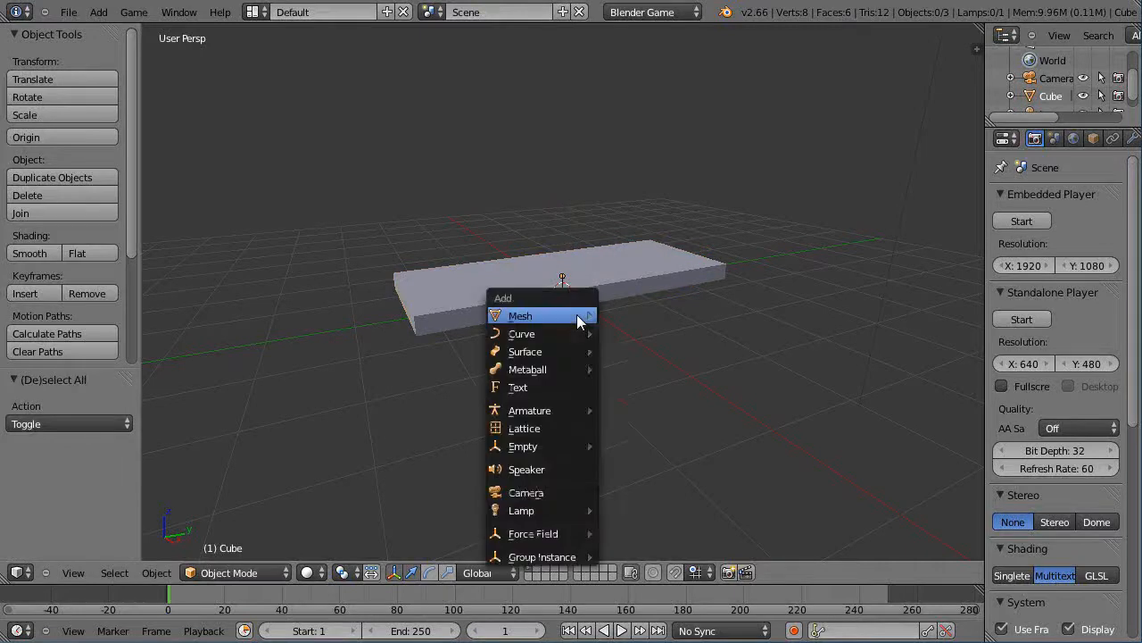
- Add a Plane mesh, set the slab's diffuse colour to orange, and give the plane a blue material
left_click(519, 315)
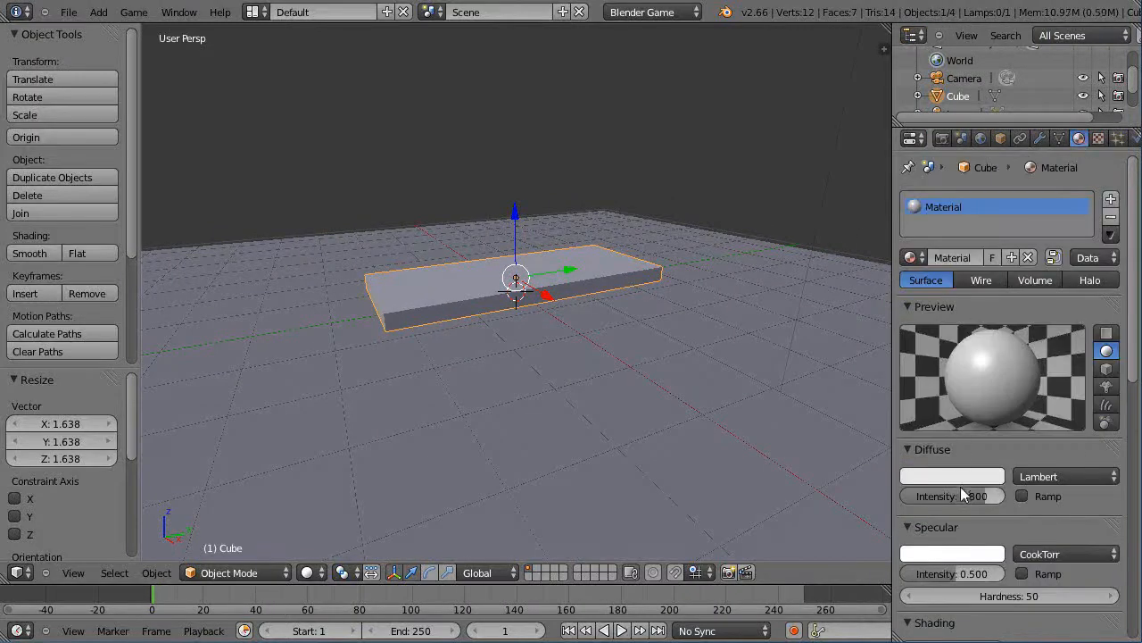
left_click(951, 476)
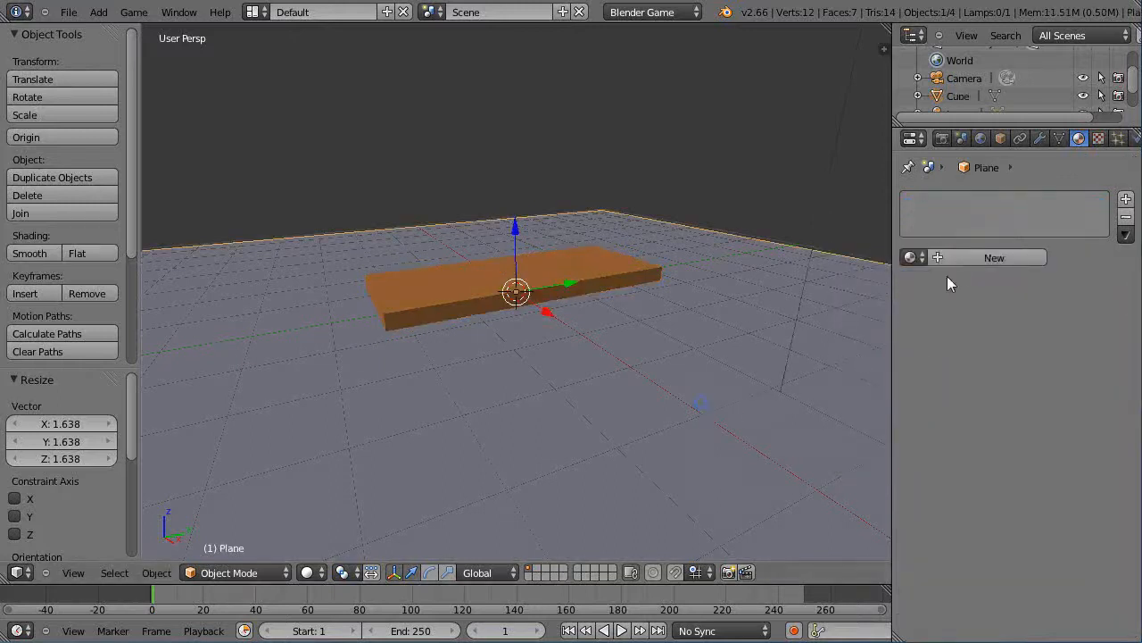
left_click(994, 257)
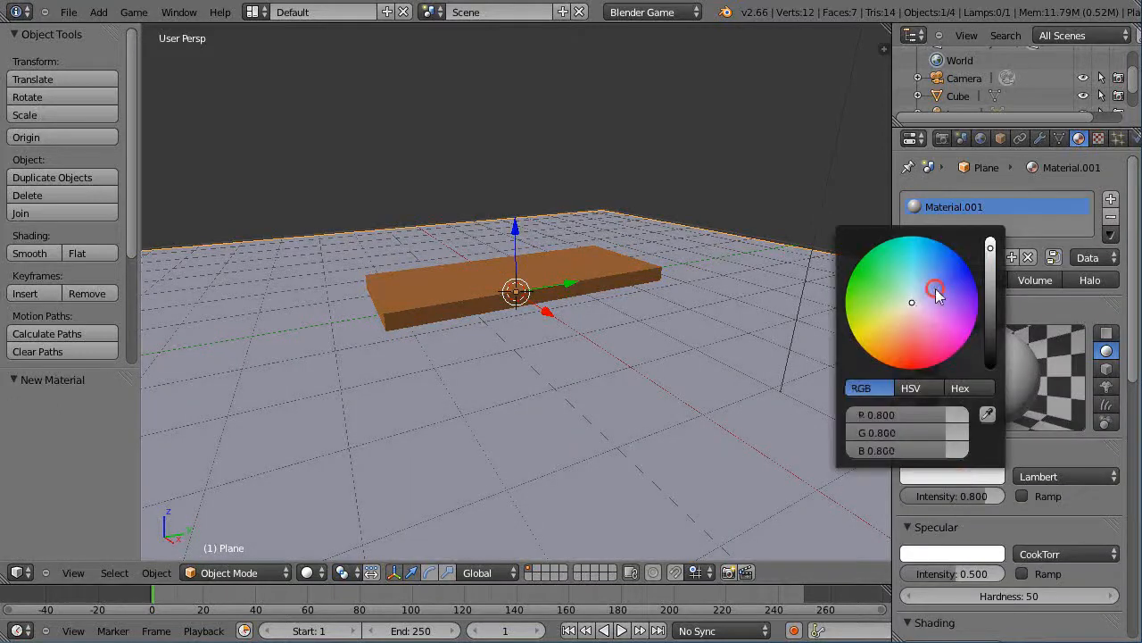
left_click(919, 274)
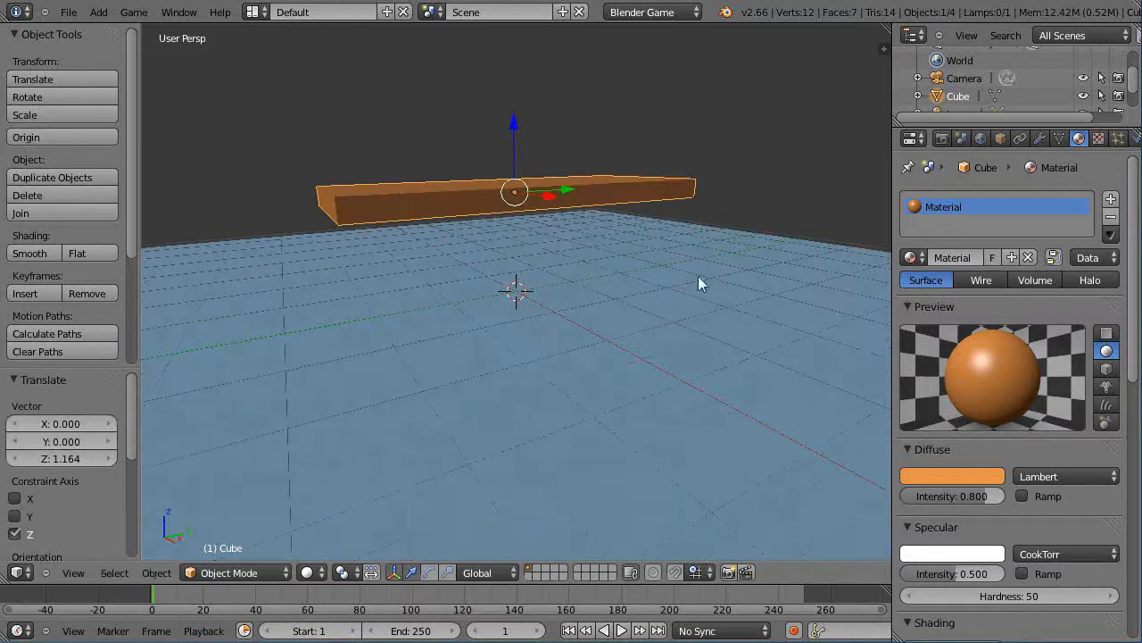
mouse_move(1133, 139)
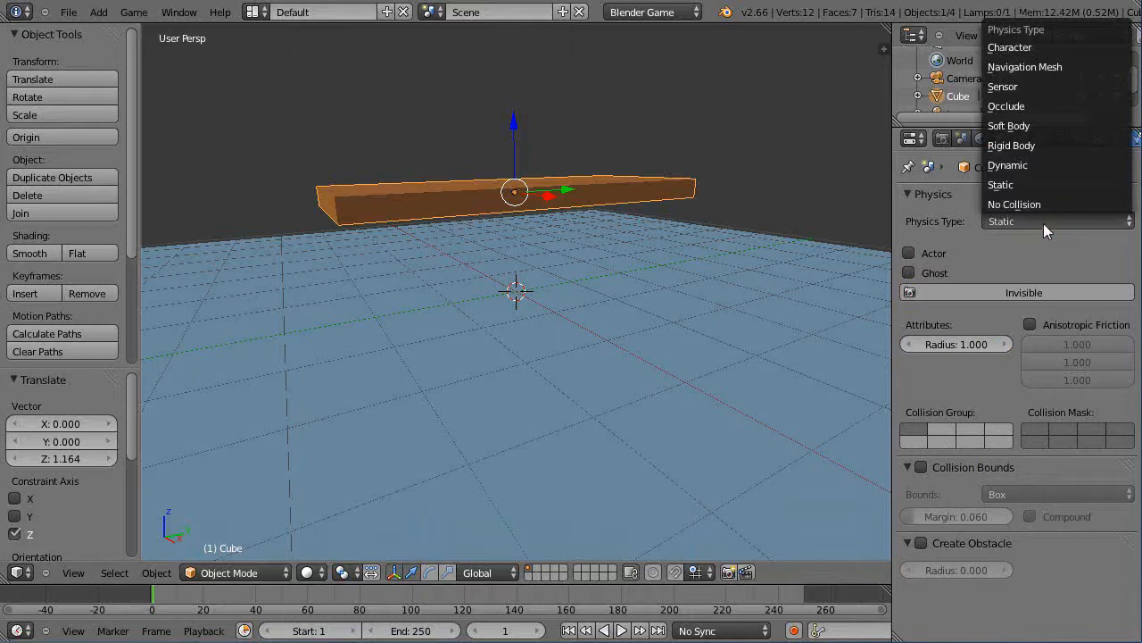
- Set the slab's Physics Type to Rigid Body and start the game with P
left_click(1011, 145)
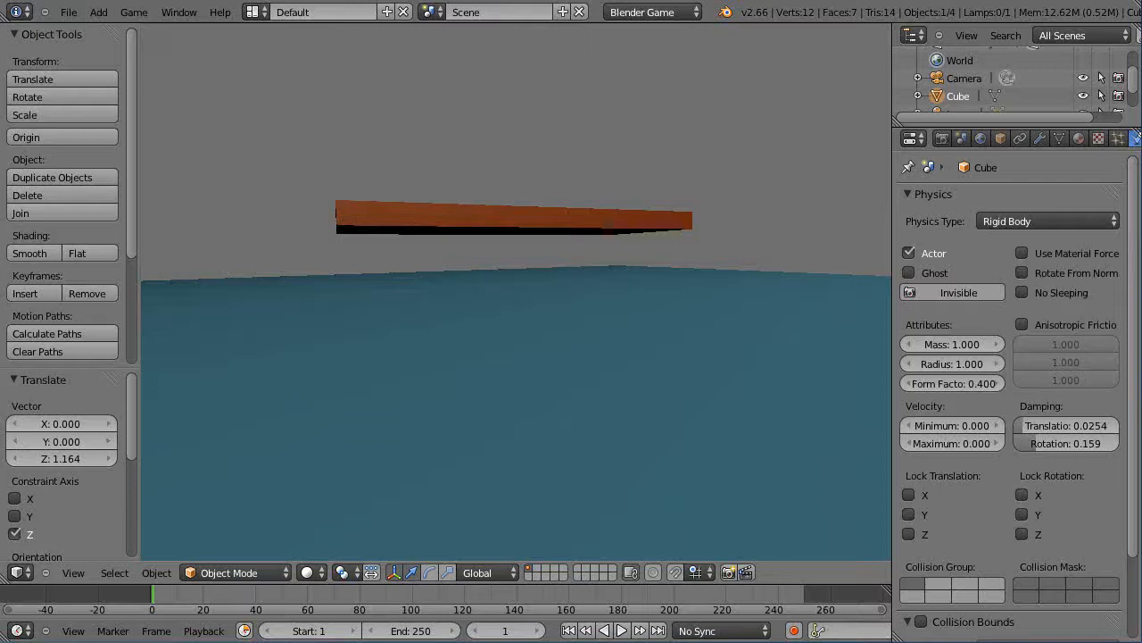
- Stop the game and lower the slab's rigid-body Radius to 0.969
left_click(513, 192)
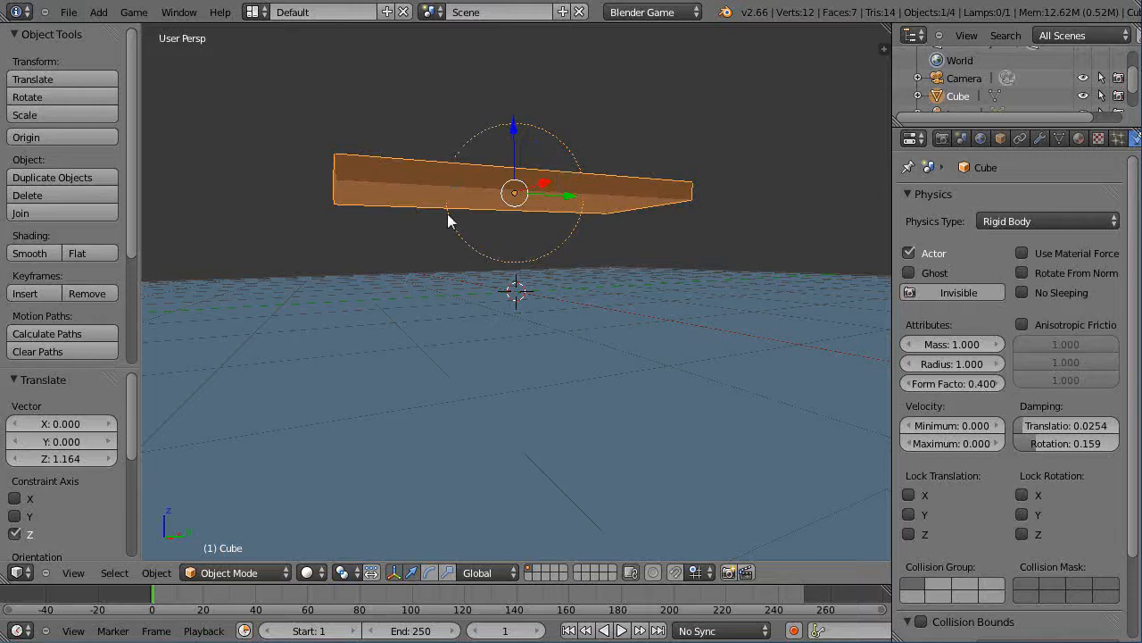
mouse_move(571, 173)
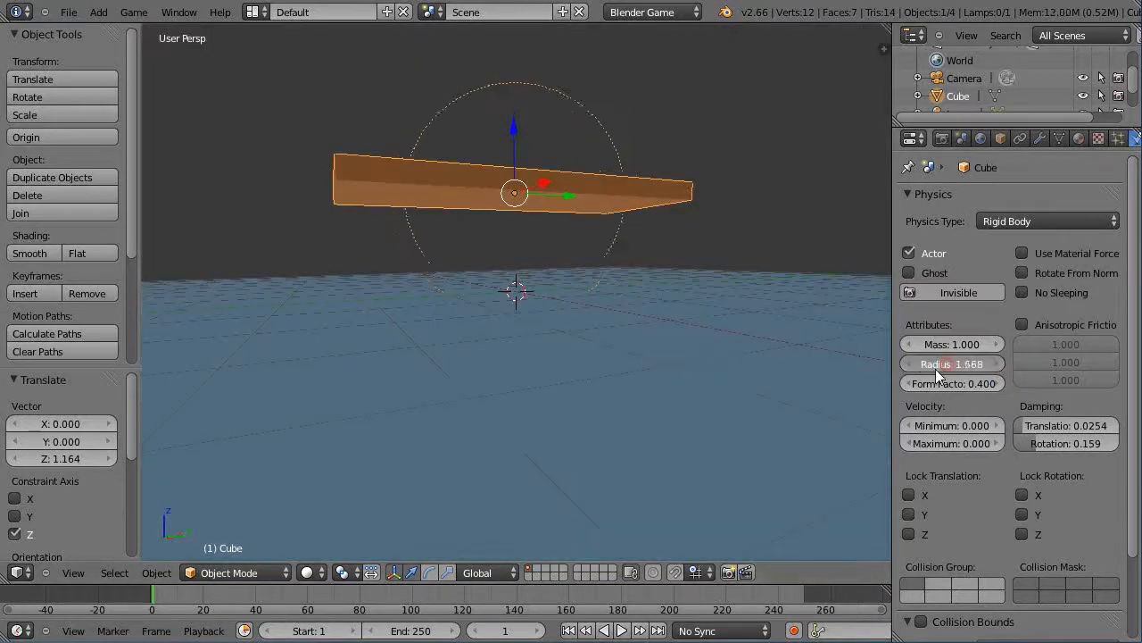
left_click_drag(973, 363, 929, 363)
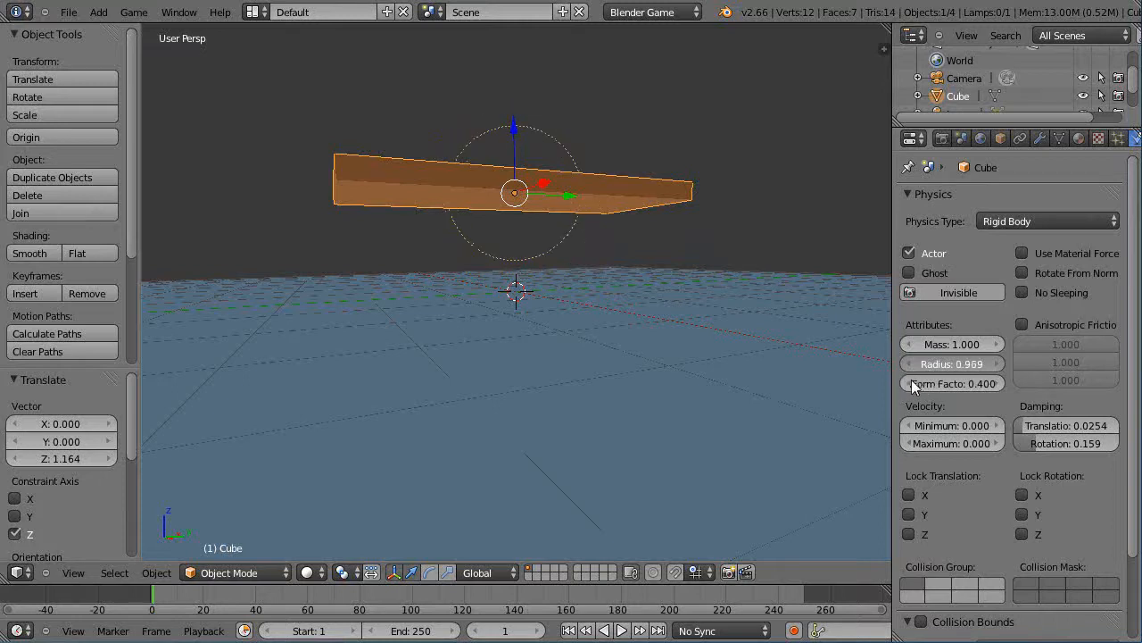
left_click(951, 363)
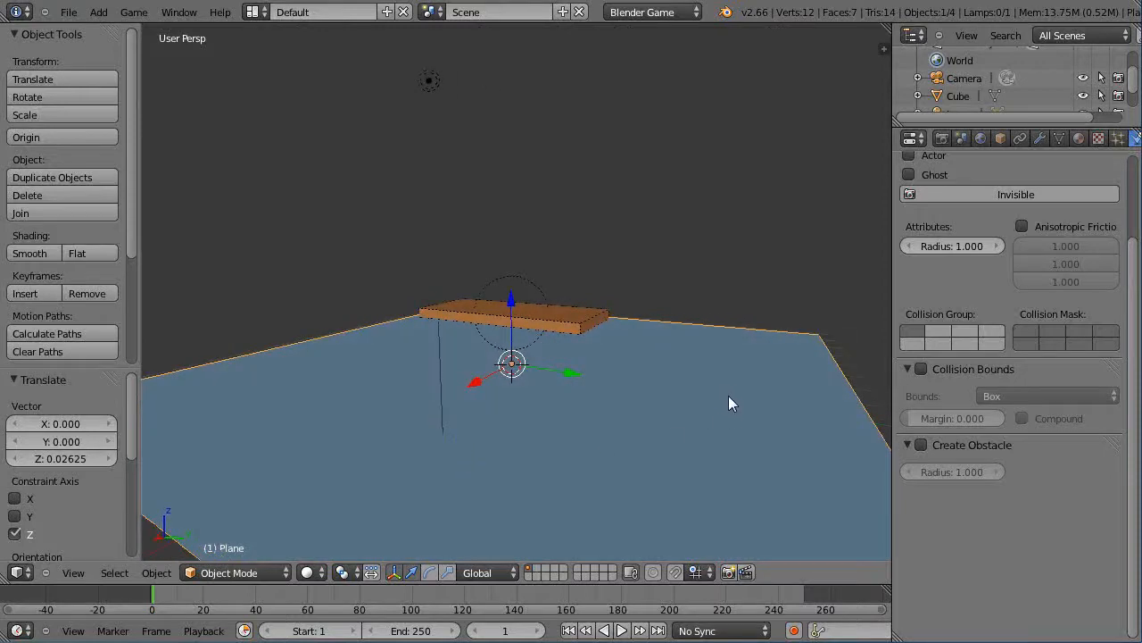
mouse_move(535, 324)
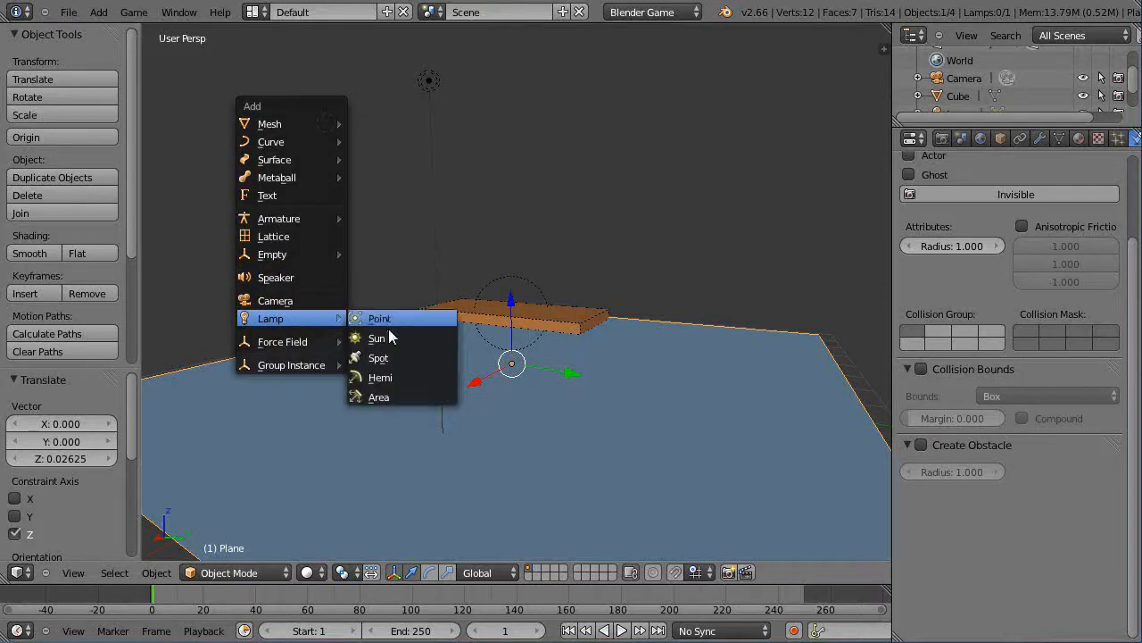
- Add a Spot lamp and move it along Y to sit above the slab
left_click(377, 357)
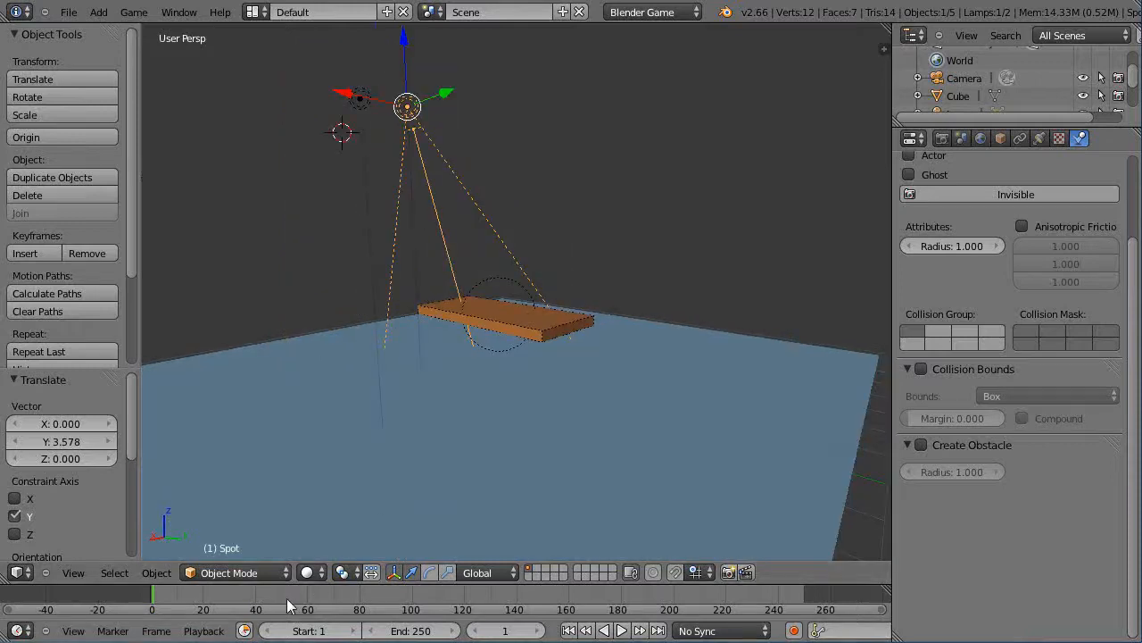
left_click(307, 572)
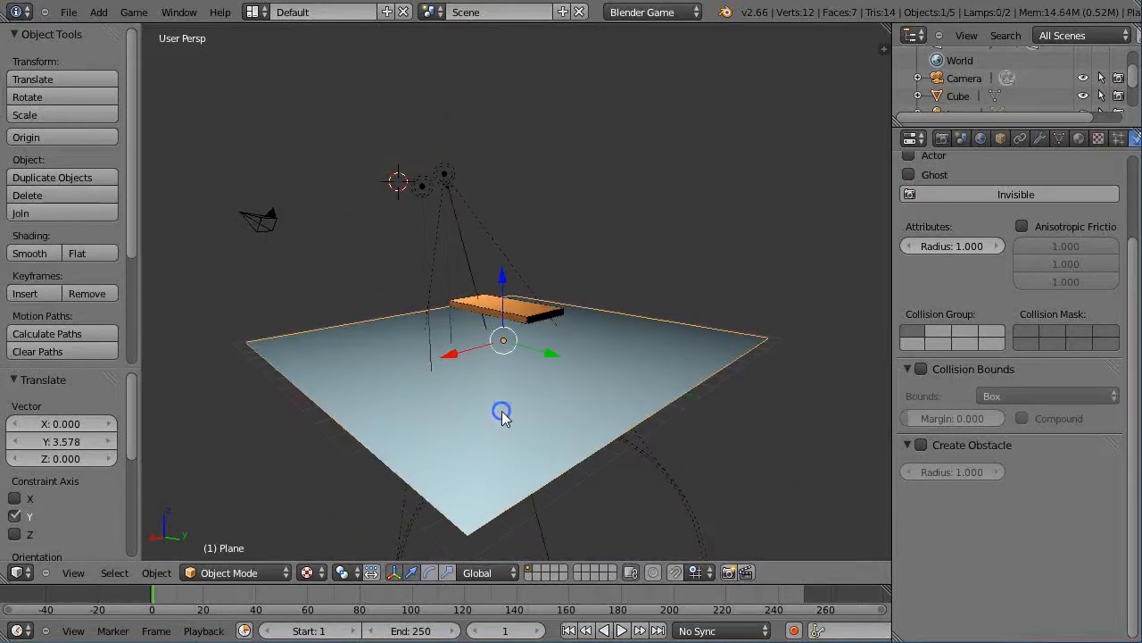
- Lower the ground plane material's Specular Intensity to 0.133
left_click(1080, 139)
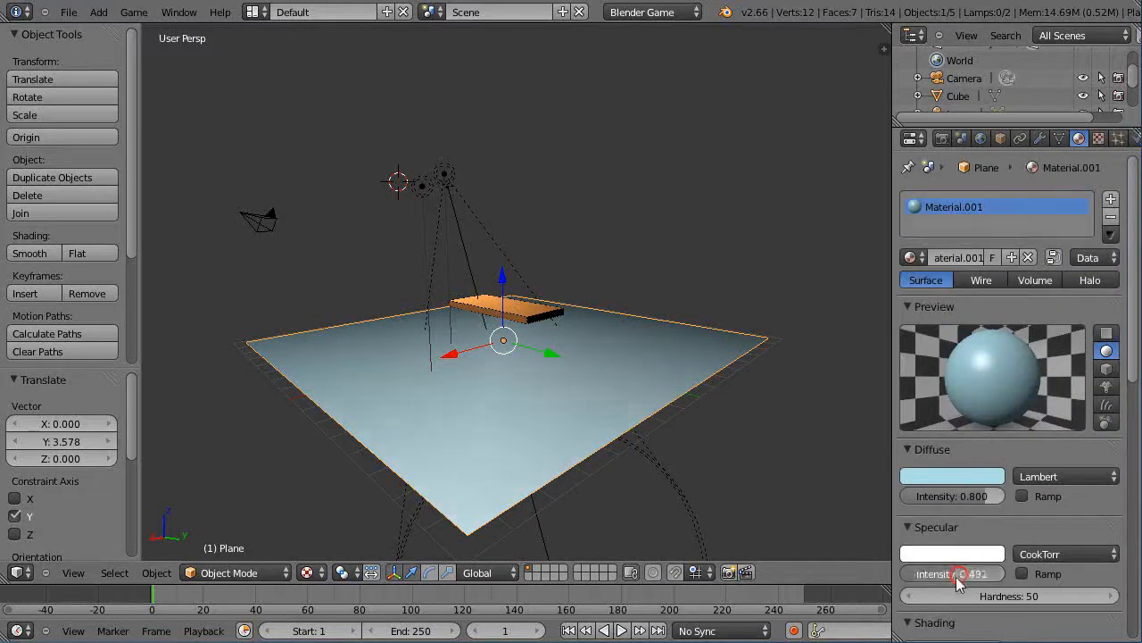
left_click_drag(977, 574, 924, 574)
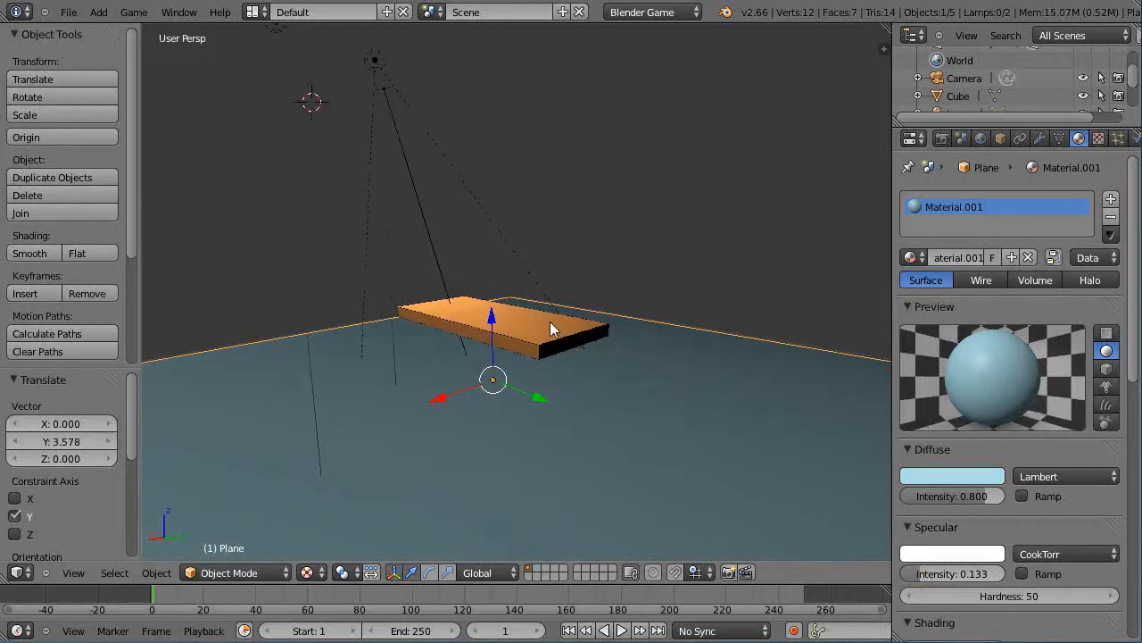
left_click(312, 572)
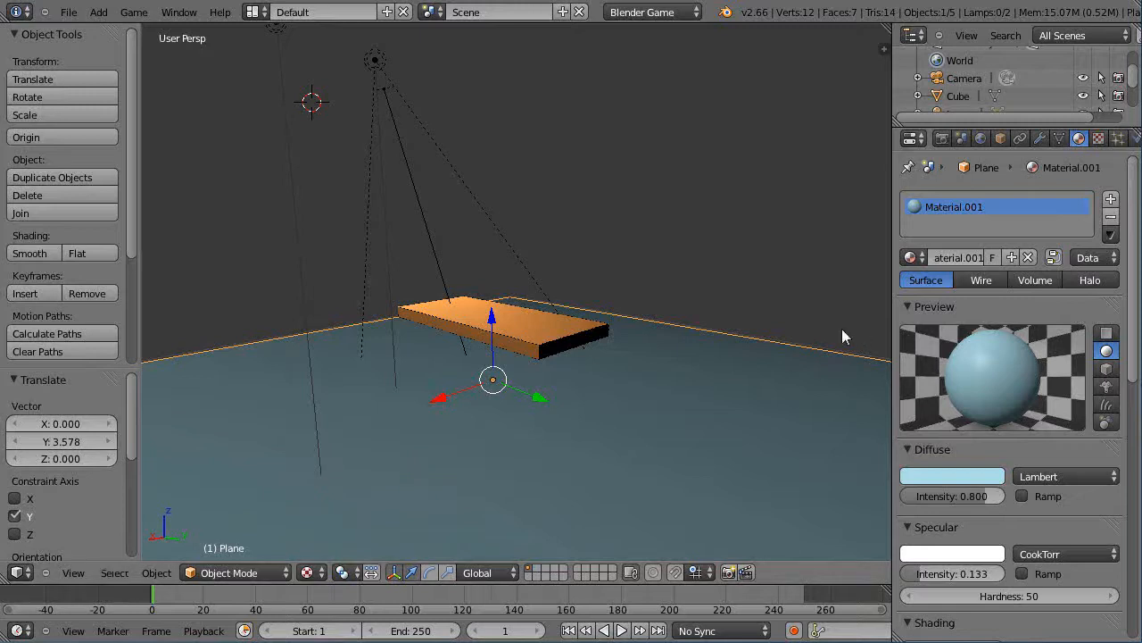
mouse_move(746, 324)
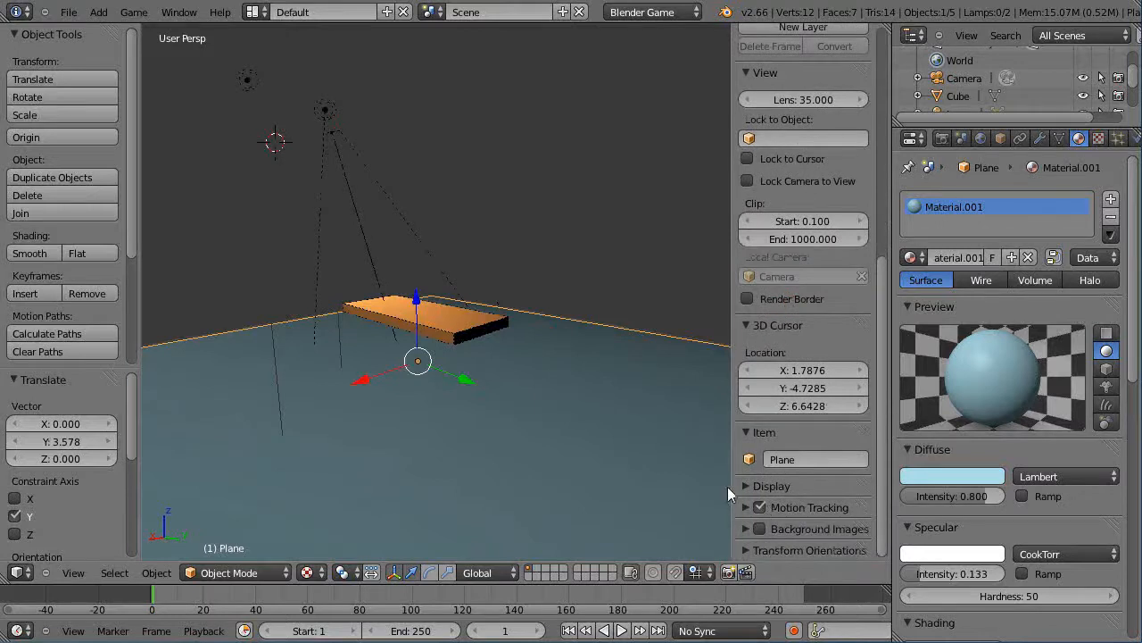
- Set the viewport Display shading to GLSL in the N side panel
scroll("down", 3)
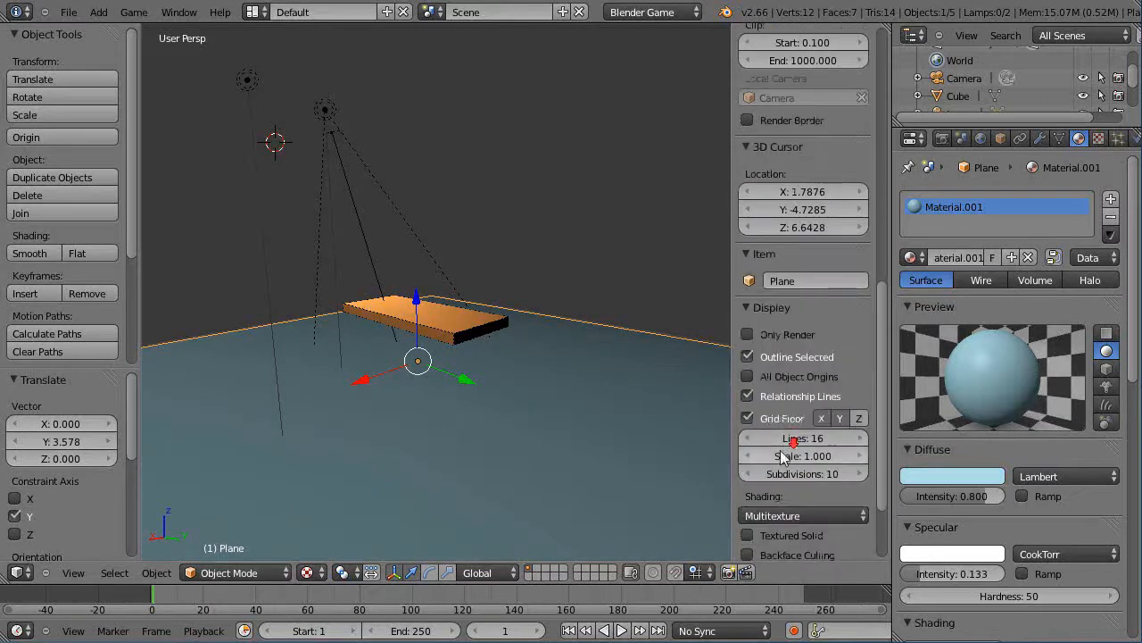
scroll("down", 3)
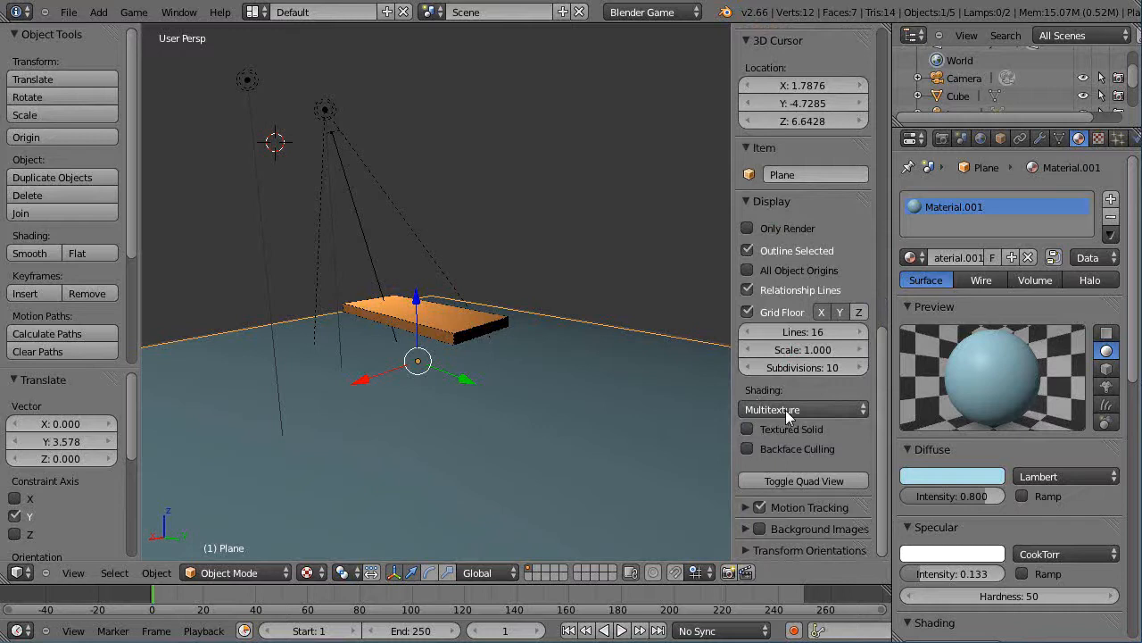
left_click(802, 409)
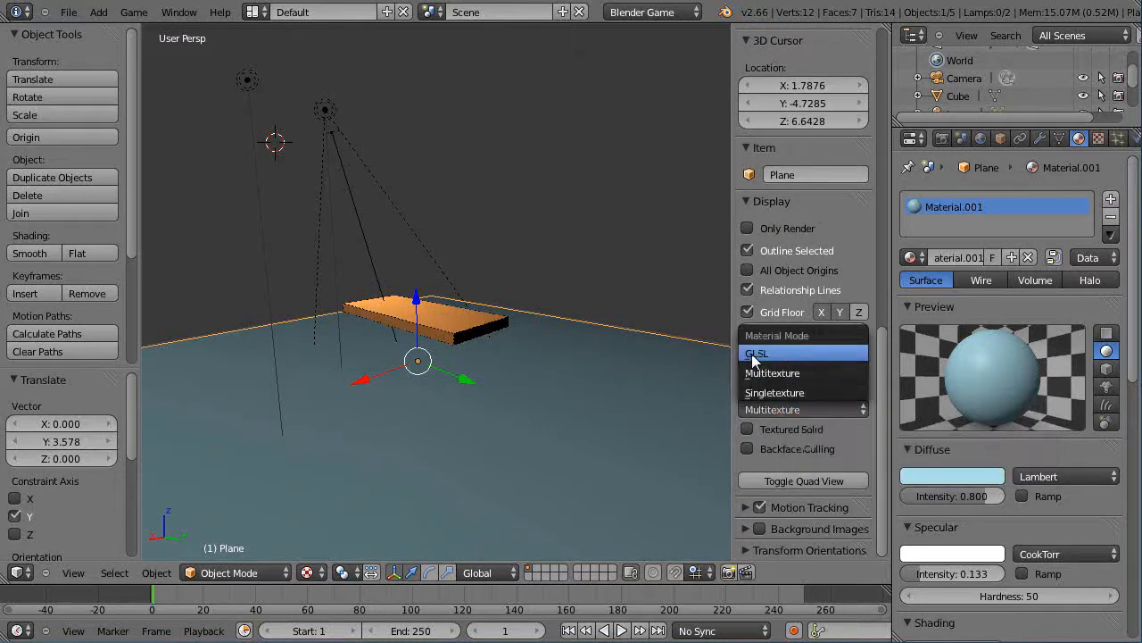
left_click(757, 353)
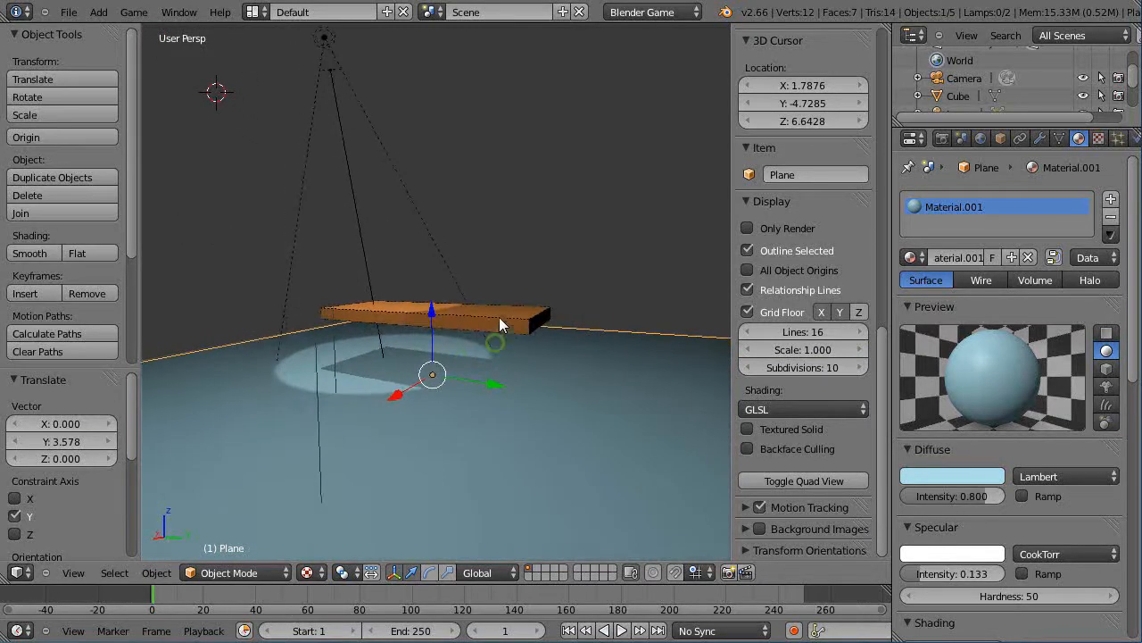
- Rotate the spot lamp around X and widen its spot size to about 68°
left_click(348, 96)
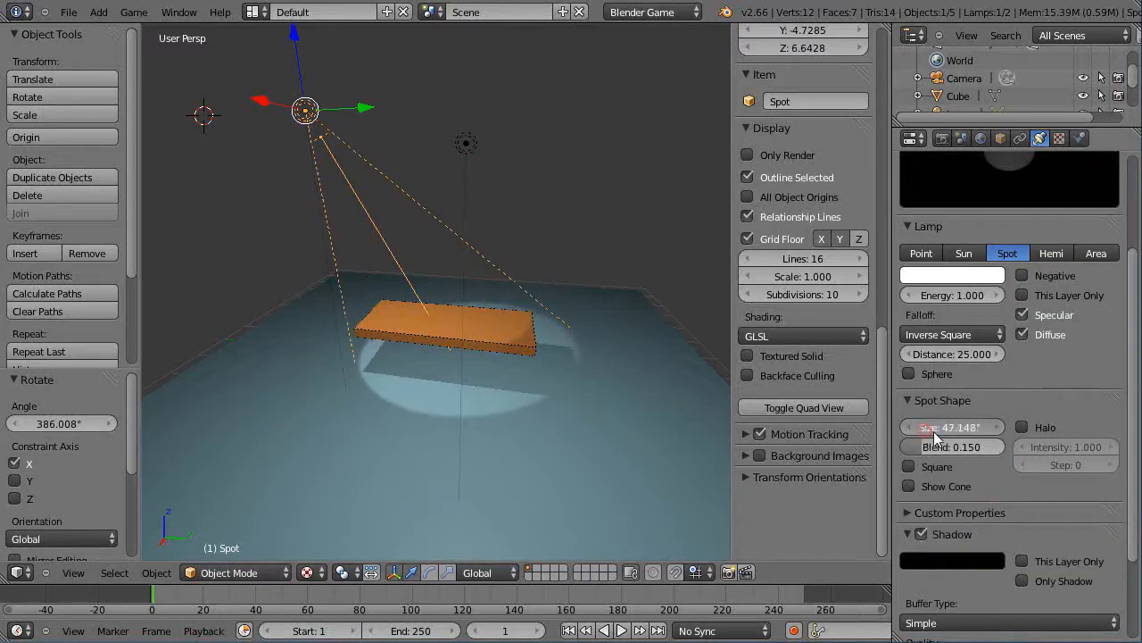
left_click_drag(928, 427, 973, 427)
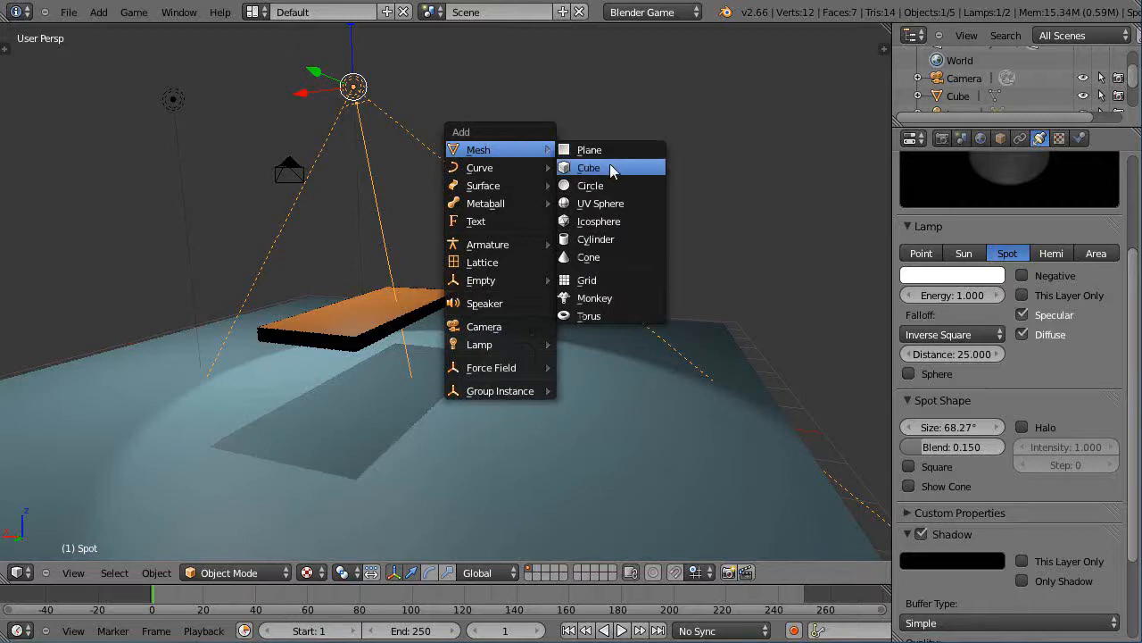
- Add a cube scaled tall along Z, then return the viewport to Solid shading
left_click(589, 168)
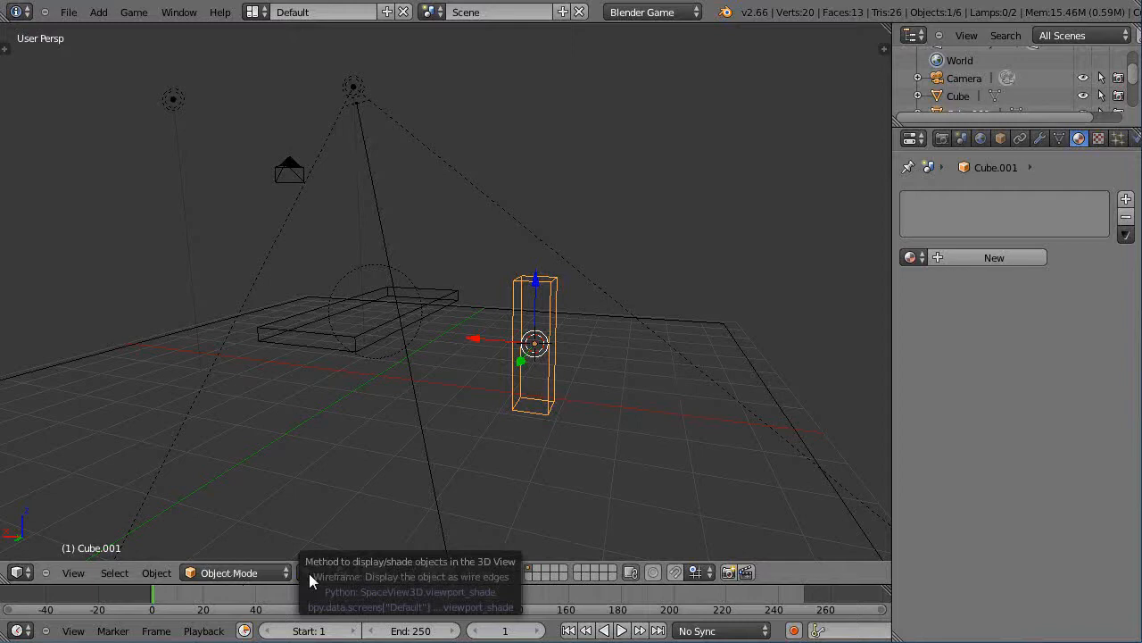
left_click(308, 572)
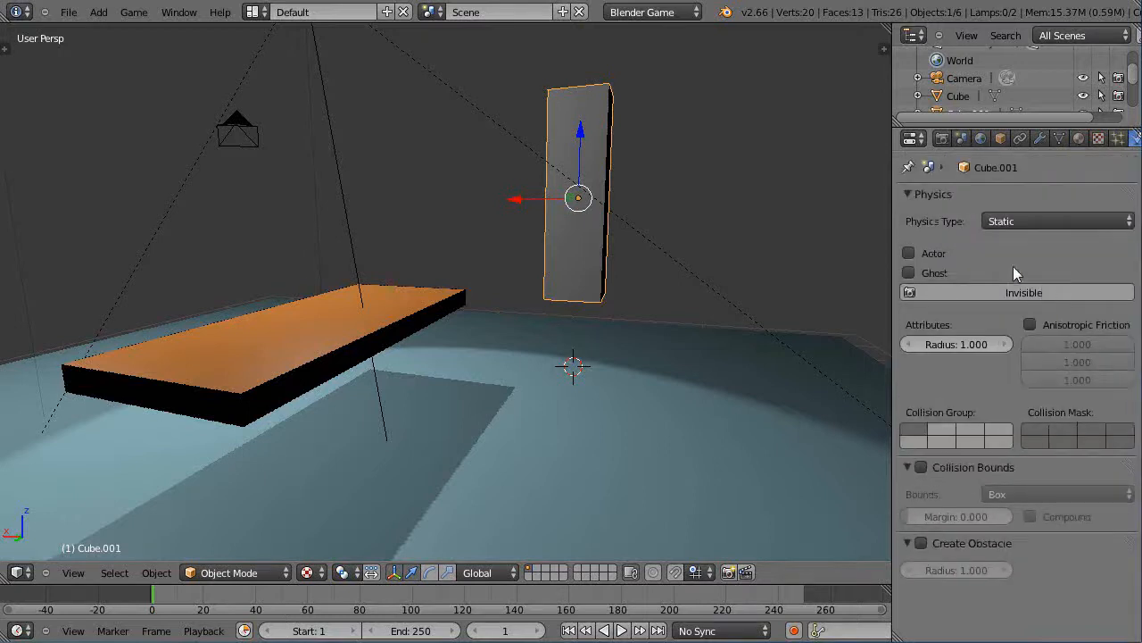
- Set the tall box's Physics Type to Rigid Body with Box collision bounds, then reselect it
left_click(1057, 221)
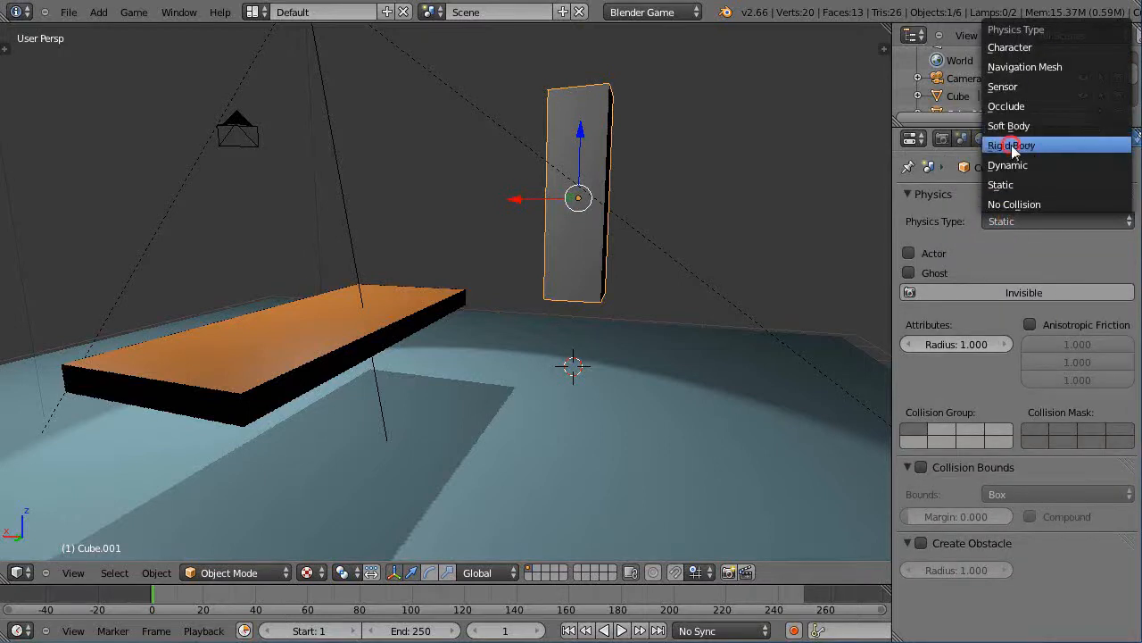
left_click(1013, 144)
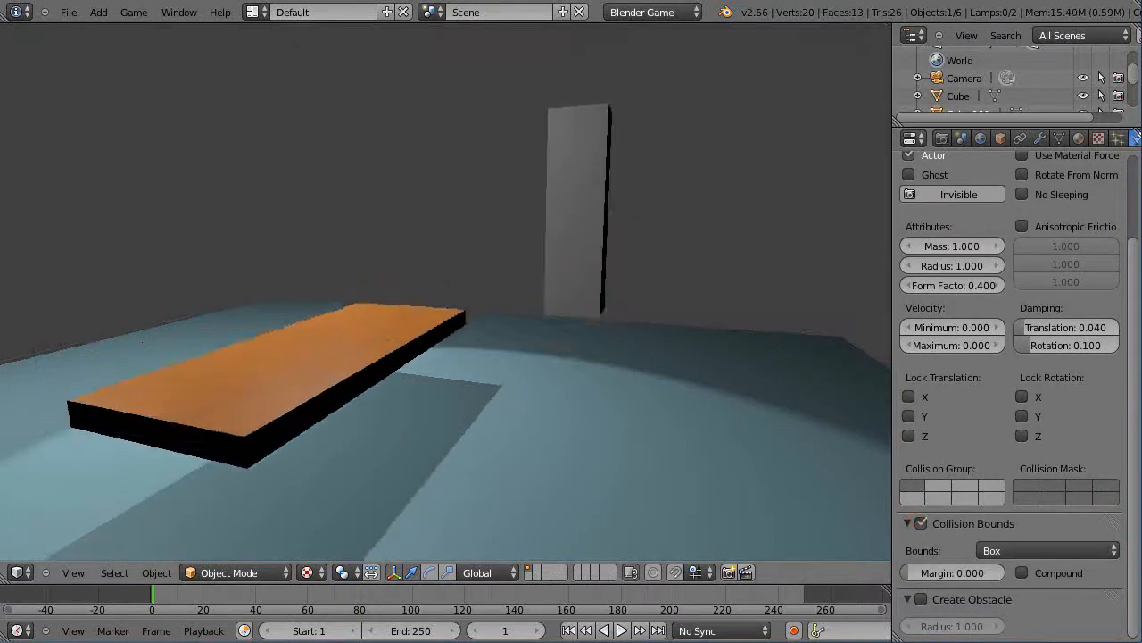
left_click(575, 197)
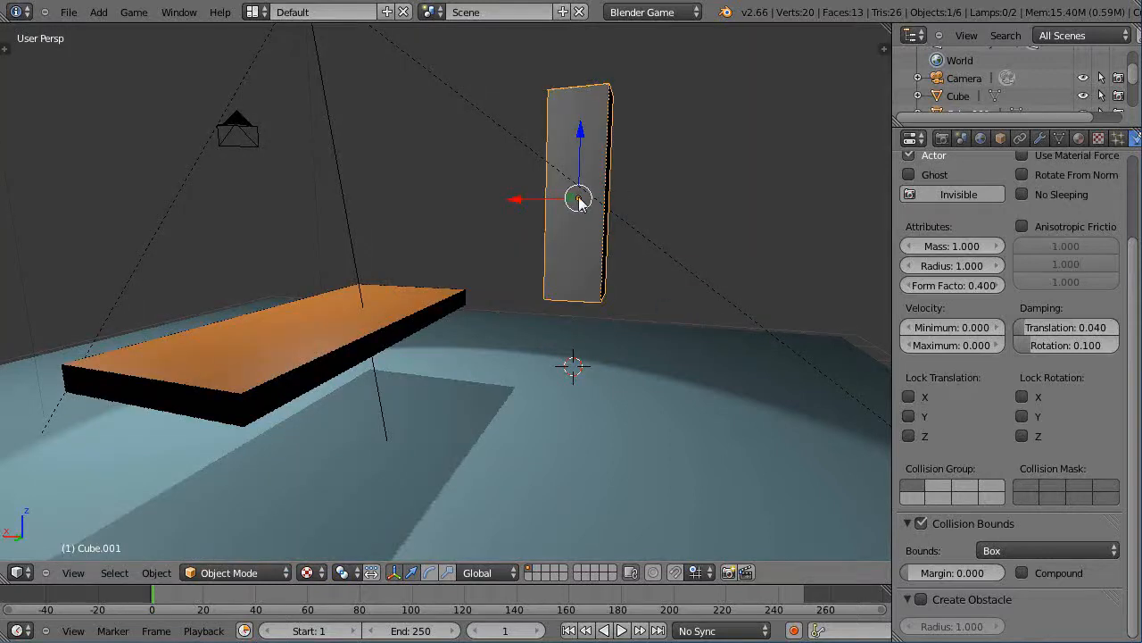
mouse_move(638, 247)
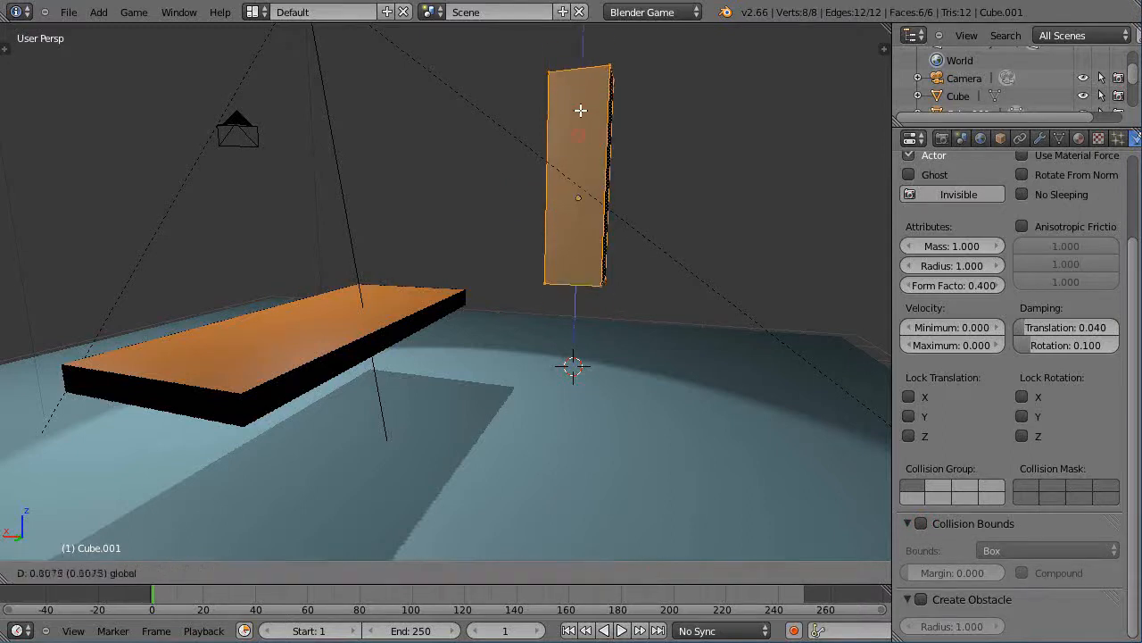
- Leave Edit Mode after lifting the tall box's mesh higher along Z
key("tab")
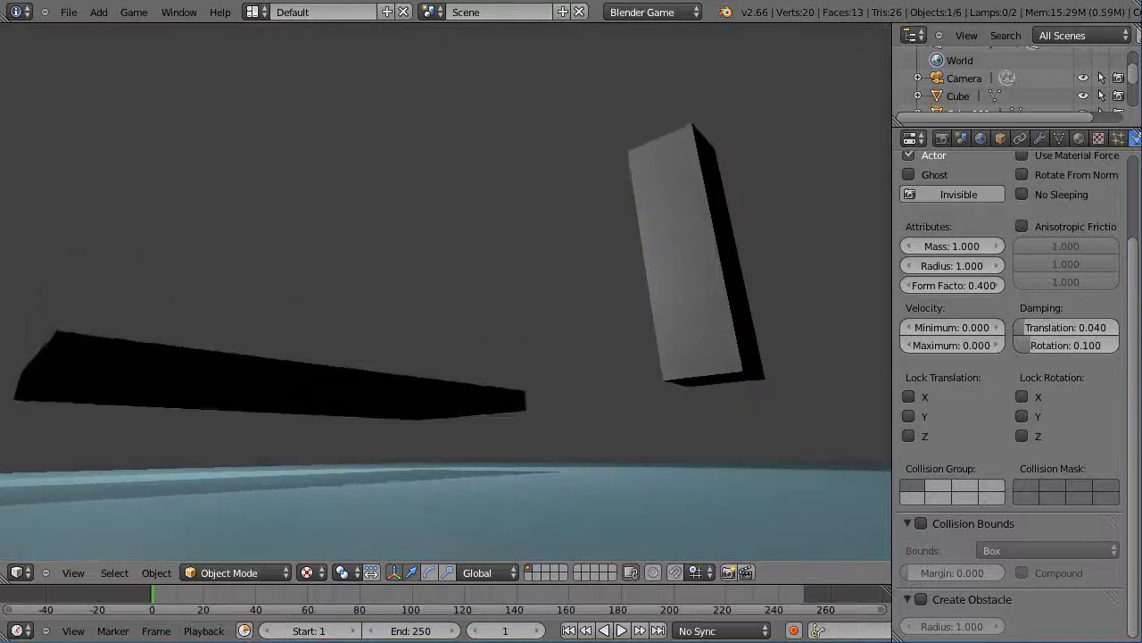
- Stop the game and orbit around the upright box, orange slab and its shadow
left_click(705, 339)
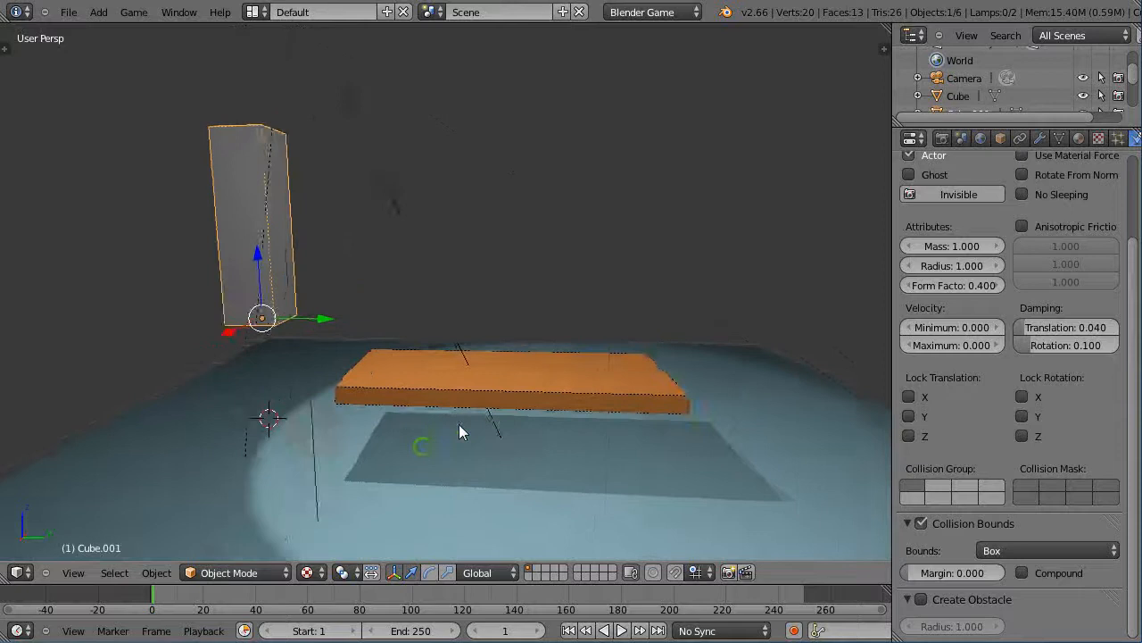
left_click_drag(460, 431, 517, 482)
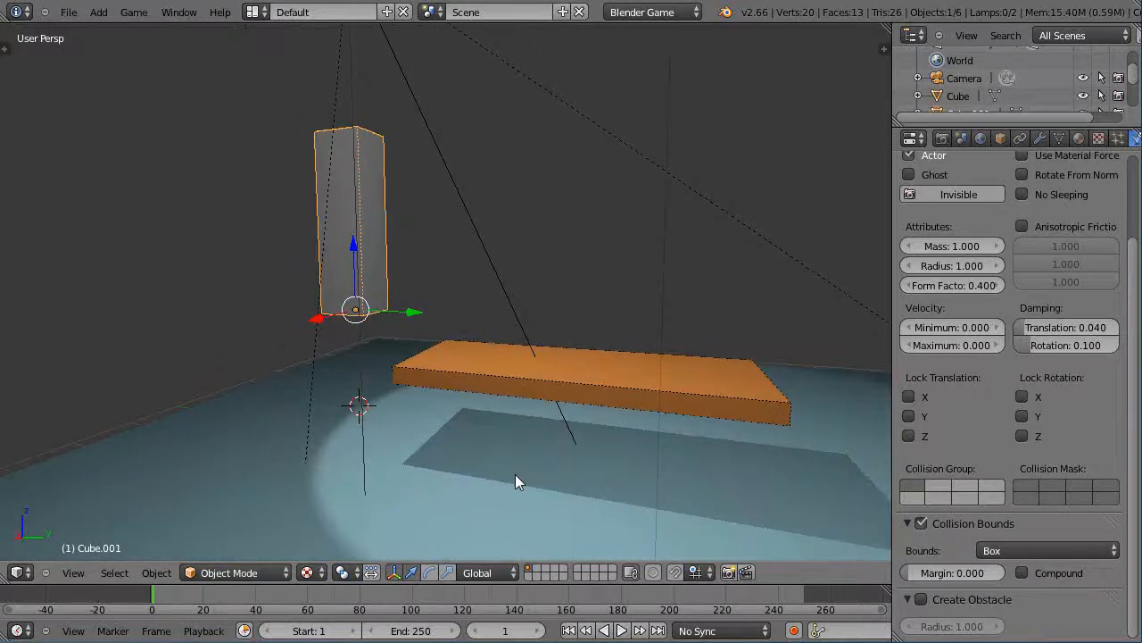
mouse_move(601, 476)
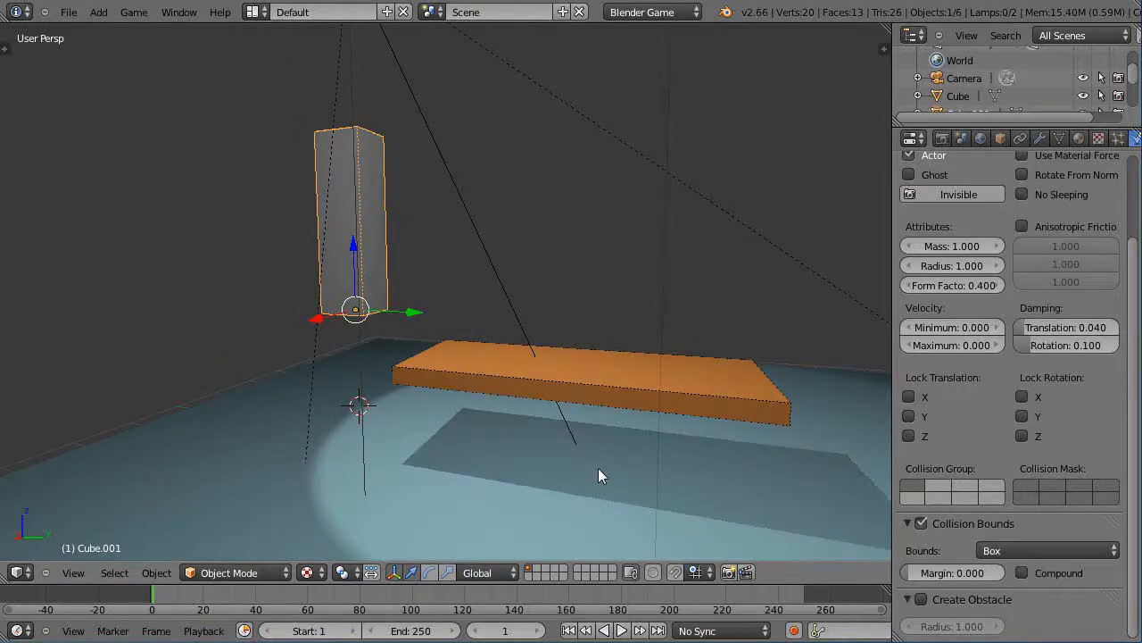